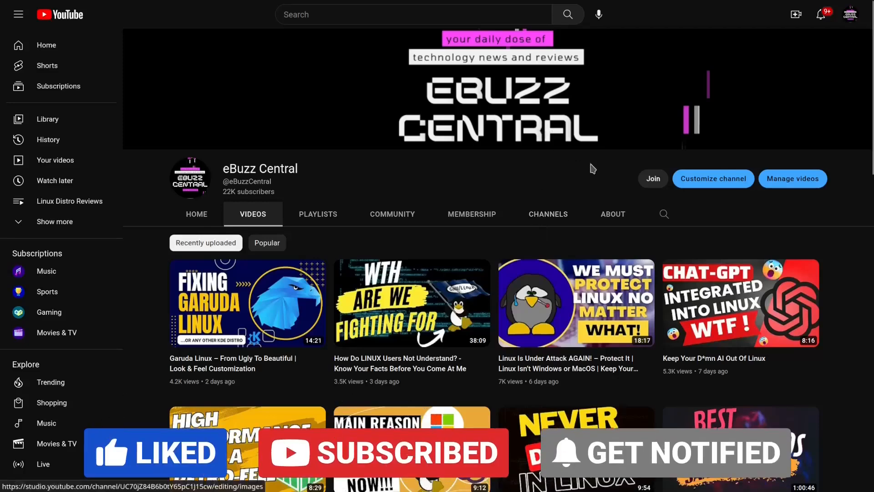
Step: Enter YouTube Studio via Customize channel to reach the Earn section's members list
{"action": "left_click", "coordinate": [652, 179]}
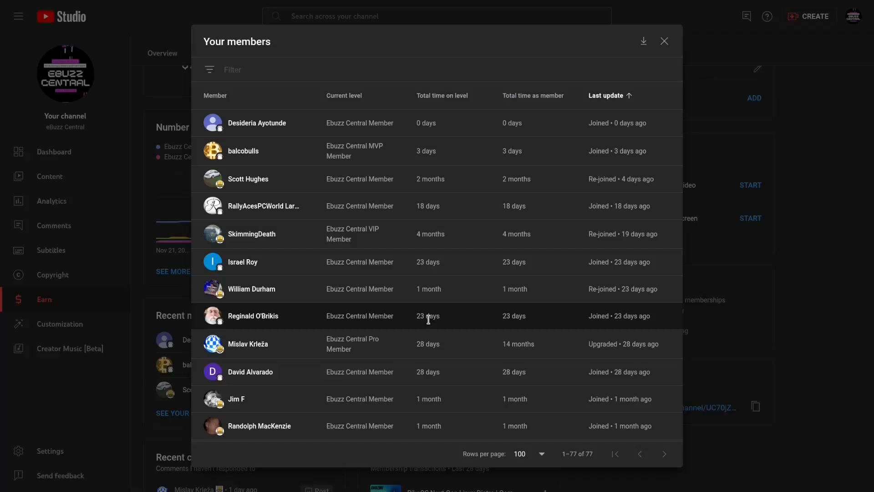
{"action": "left_click", "coordinate": [664, 41]}
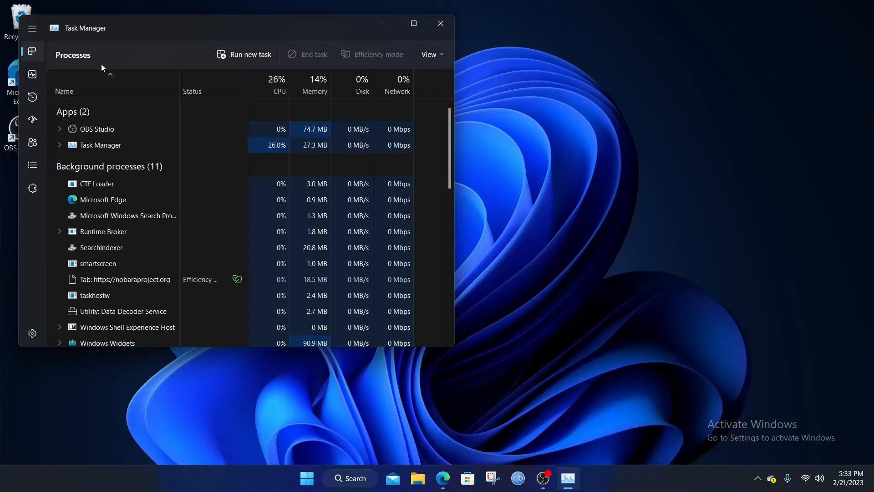
Step: Show the CPU graph as 16 logical processors in Performance, expand the navigation pane, then close Task Manager
{"action": "left_click", "coordinate": [32, 74]}
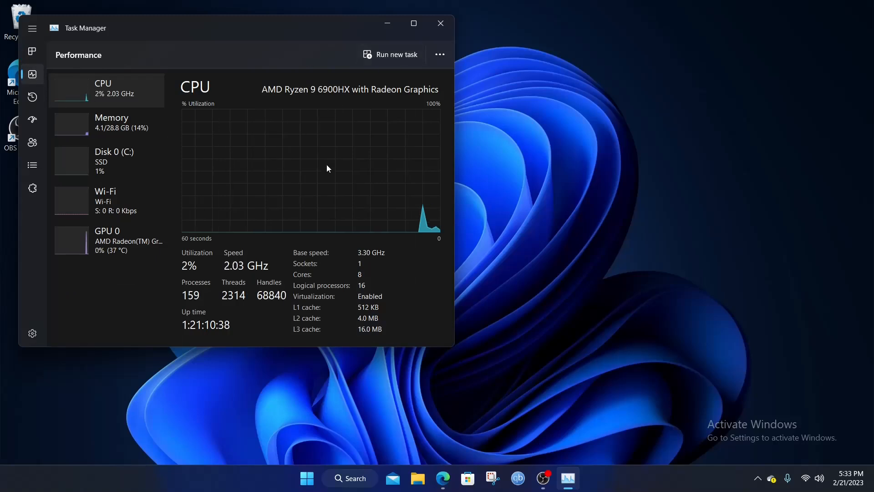
{"action": "right_click", "coordinate": [327, 169]}
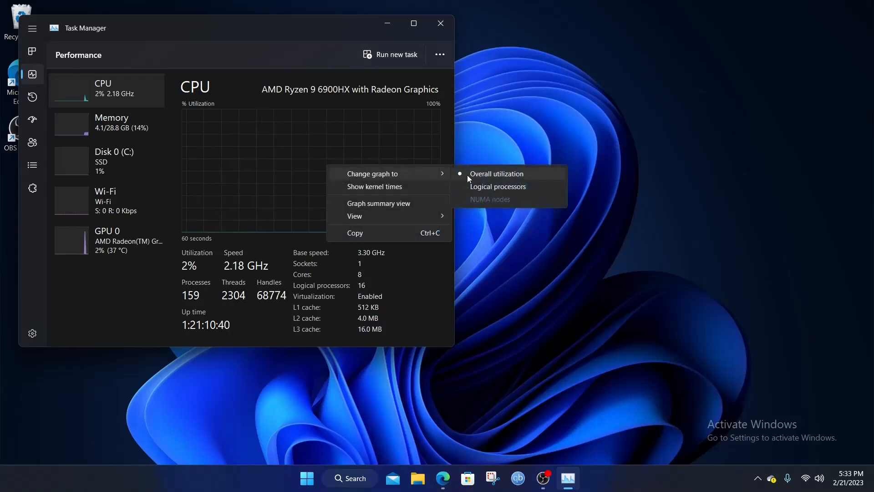
{"action": "left_click", "coordinate": [498, 185]}
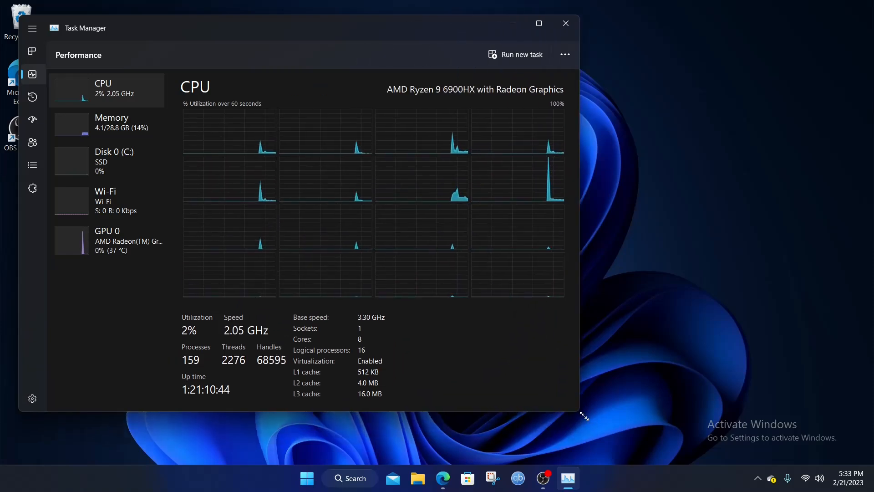
{"action": "left_click", "coordinate": [32, 28]}
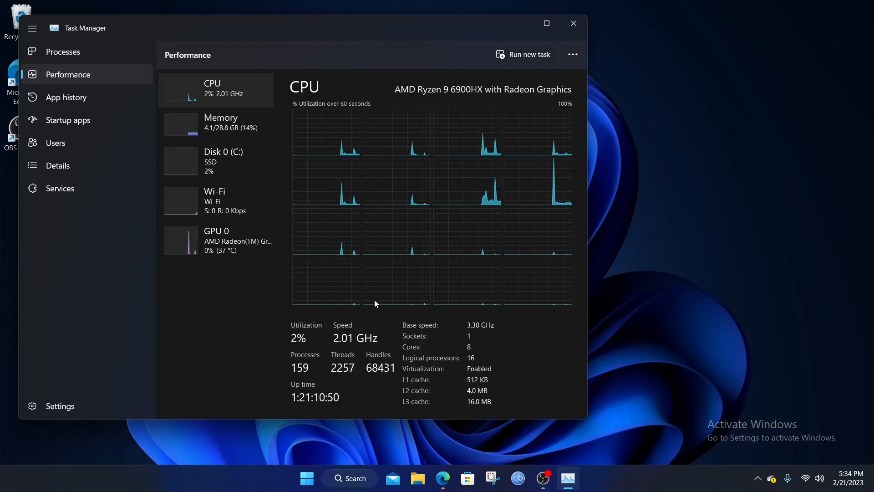
{"action": "mouse_move", "coordinate": [226, 134]}
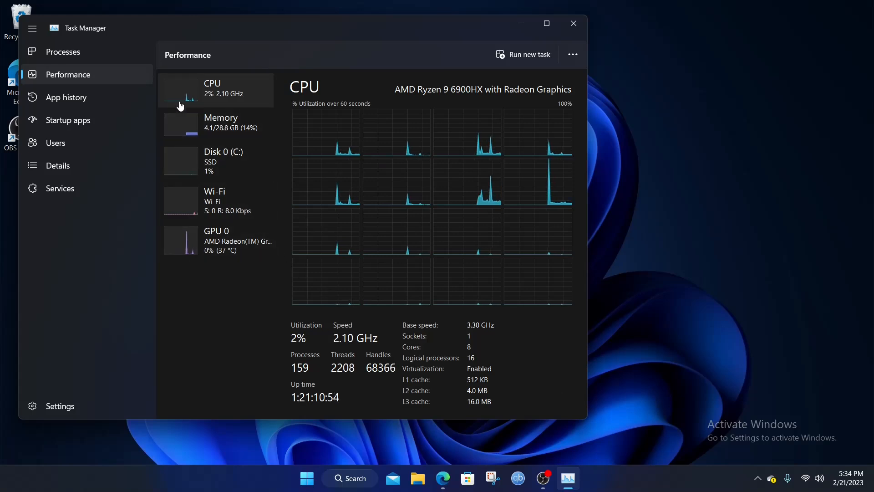
{"action": "mouse_move", "coordinate": [221, 131]}
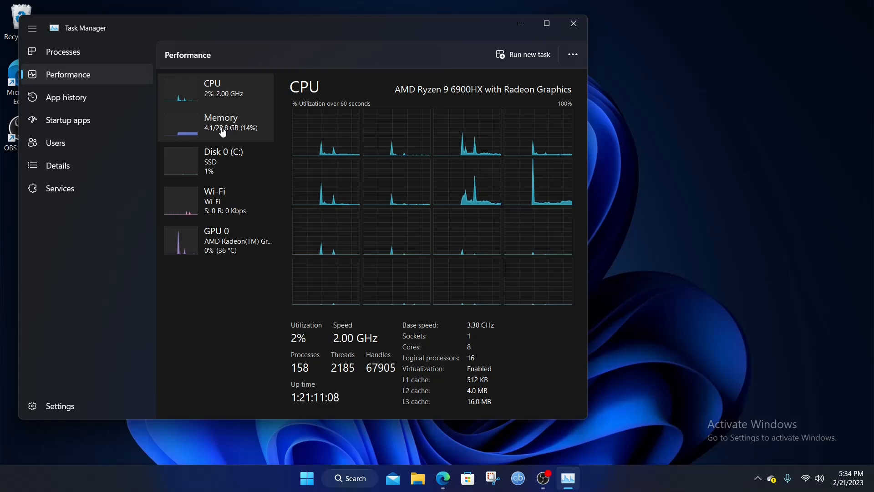
{"action": "mouse_move", "coordinate": [238, 155]}
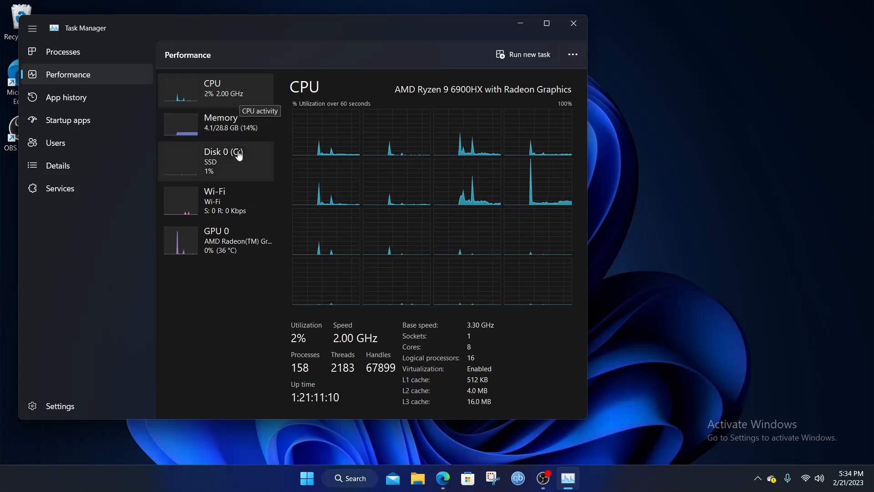
{"action": "mouse_move", "coordinate": [205, 126]}
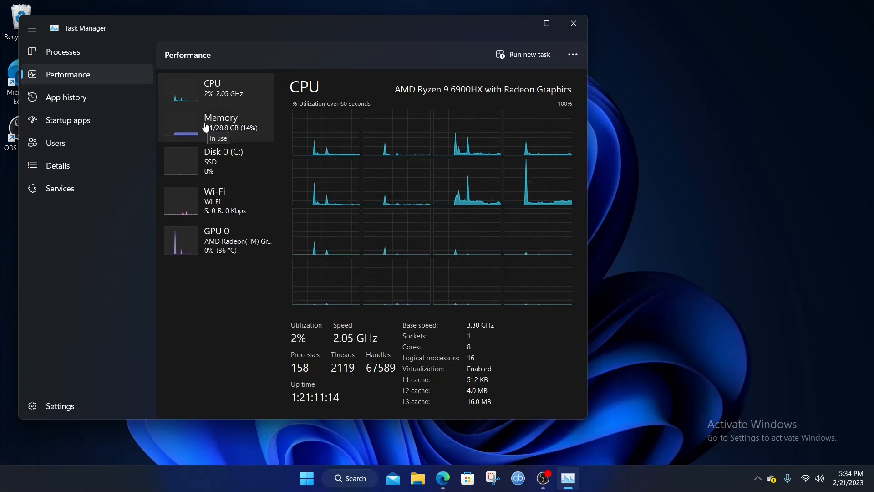
{"action": "left_click", "coordinate": [573, 23]}
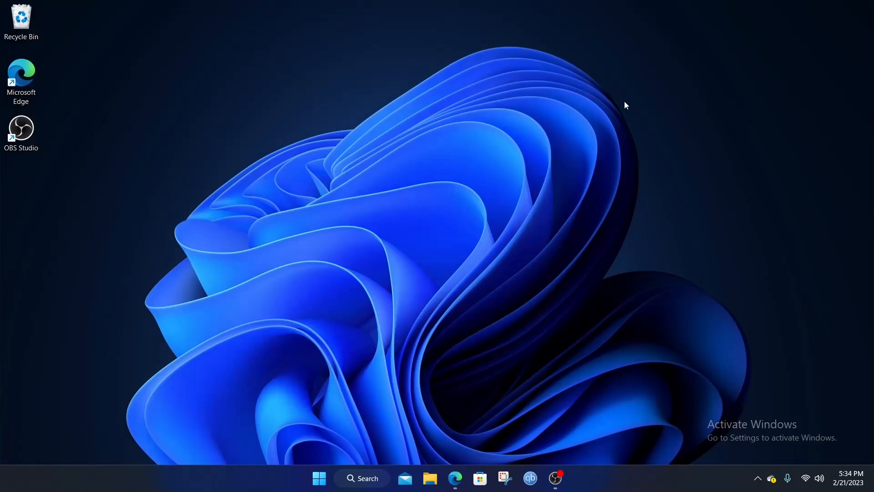
{"action": "mouse_move", "coordinate": [396, 371]}
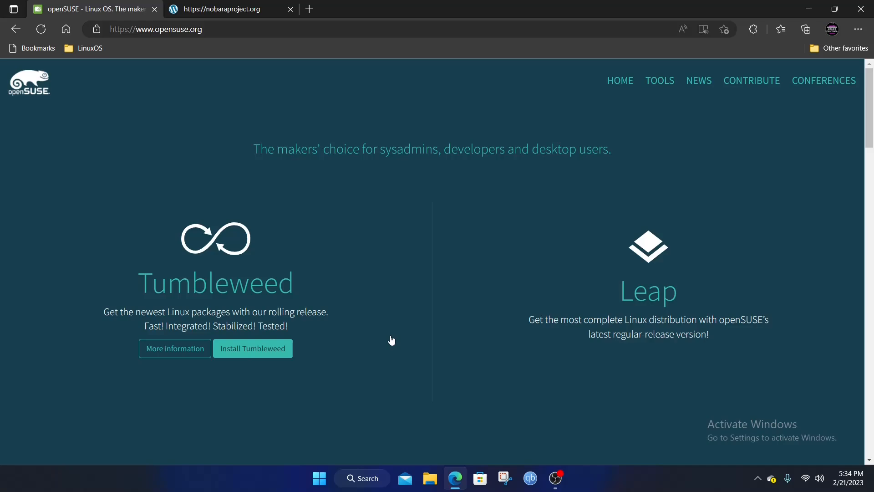
{"action": "mouse_move", "coordinate": [343, 264]}
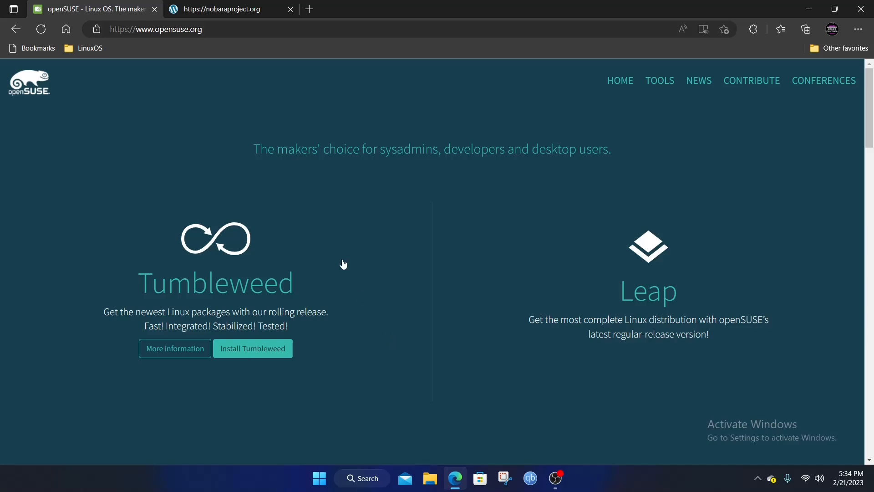
Step: Bring the nobaraproject.org tab to the front in Edge
{"action": "left_click", "coordinate": [223, 9]}
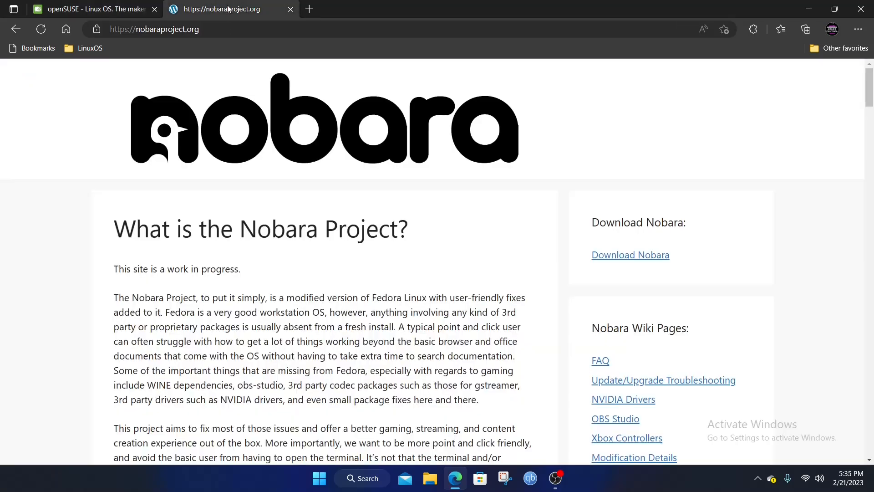
{"action": "mouse_move", "coordinate": [264, 108]}
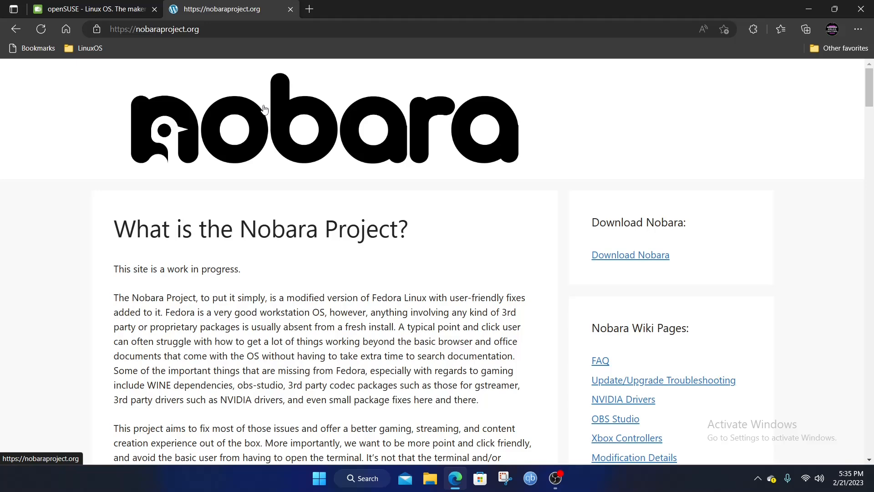
{"action": "mouse_move", "coordinate": [631, 255]}
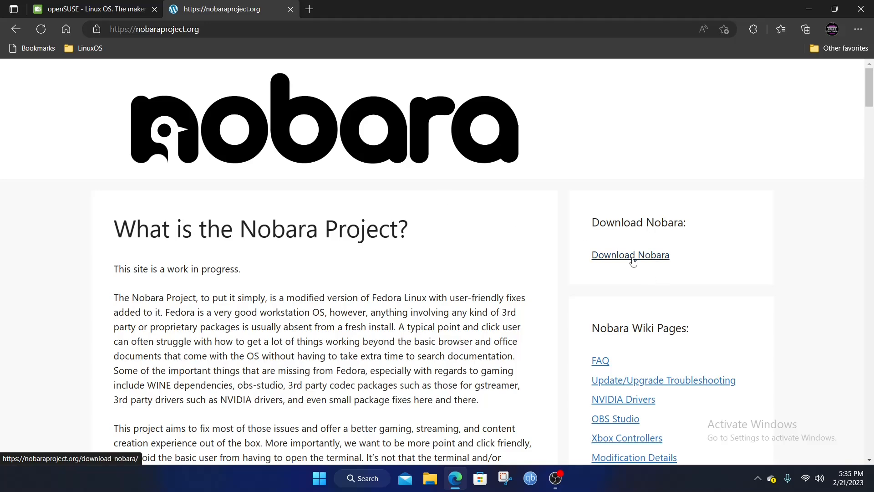
Step: Go to the Download Nobara page and scroll to the Nobara-37-Official-2023-02-05.iso entry
{"action": "left_click", "coordinate": [630, 255]}
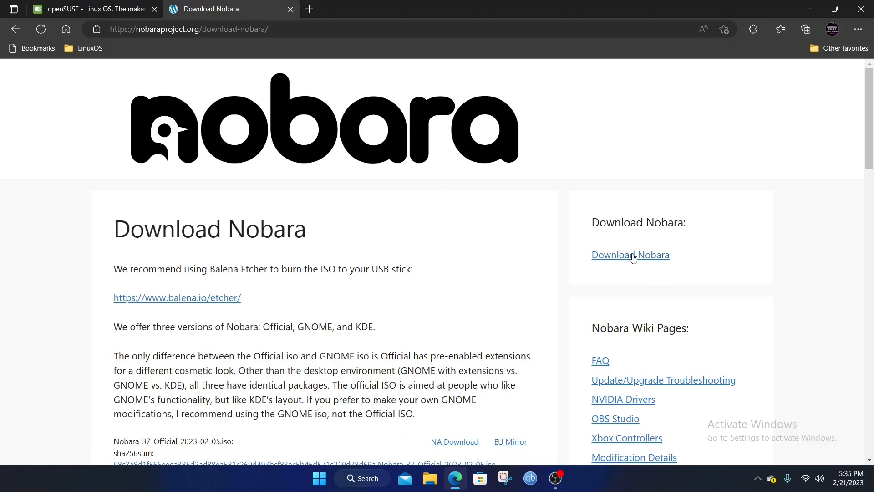
{"action": "mouse_move", "coordinate": [382, 310]}
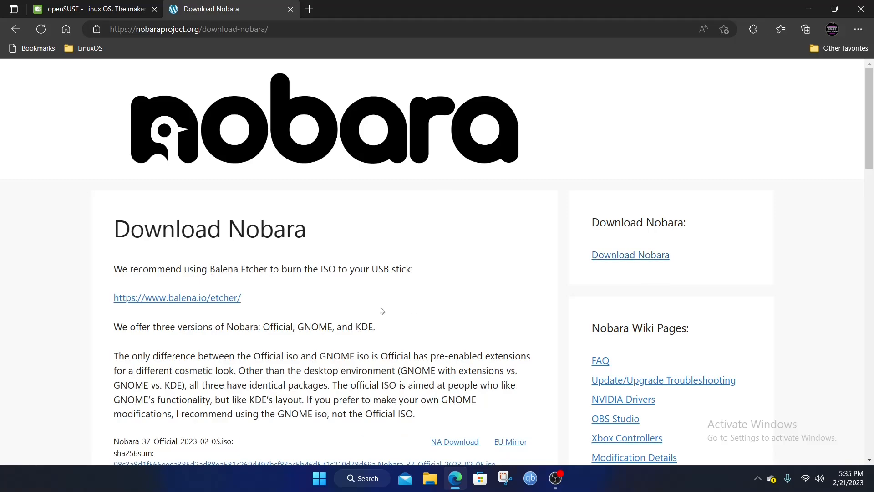
{"action": "scroll", "scroll_direction": "down", "scroll_amount": 3}
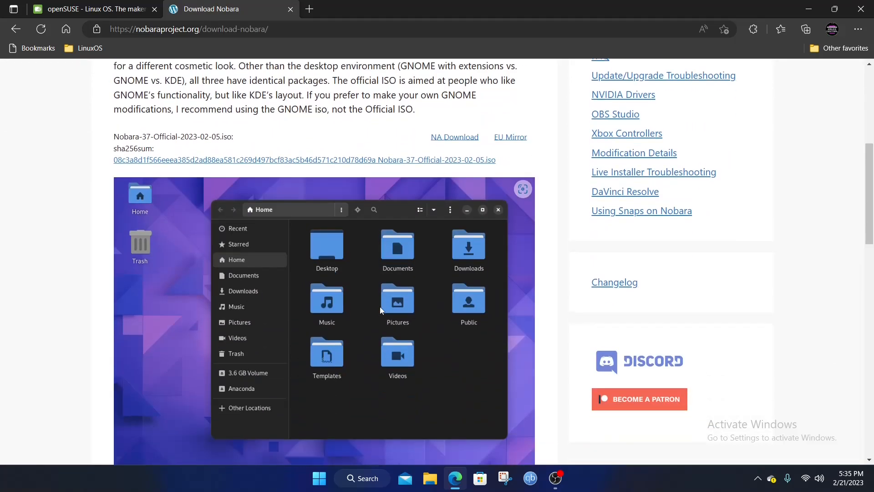
{"action": "scroll", "scroll_direction": "down", "scroll_amount": 3}
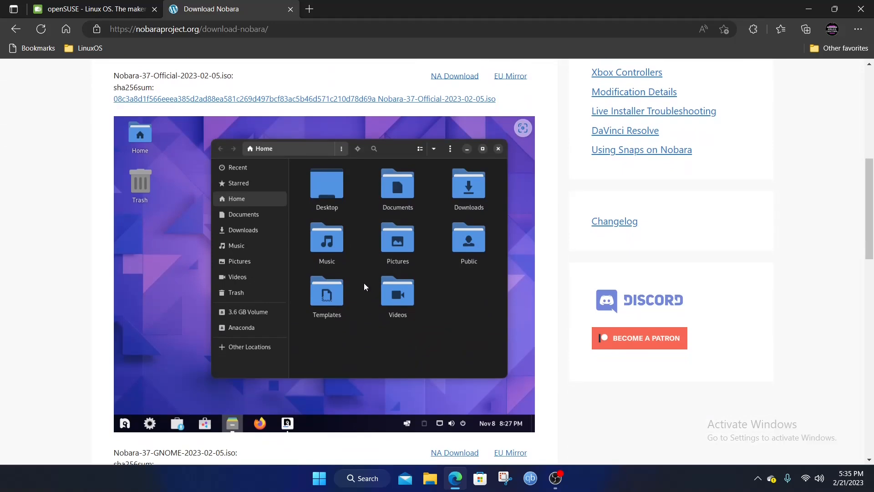
{"action": "scroll", "scroll_direction": "down", "scroll_amount": 3}
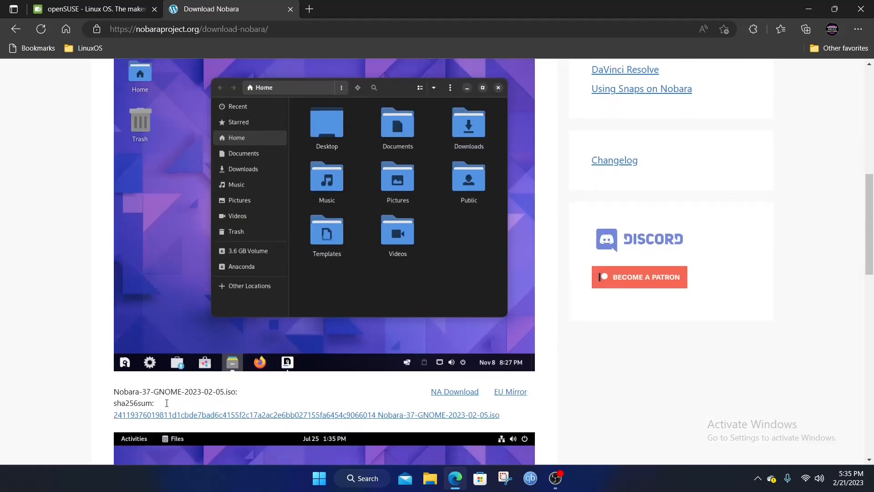
{"action": "scroll", "scroll_direction": "down", "scroll_amount": 3}
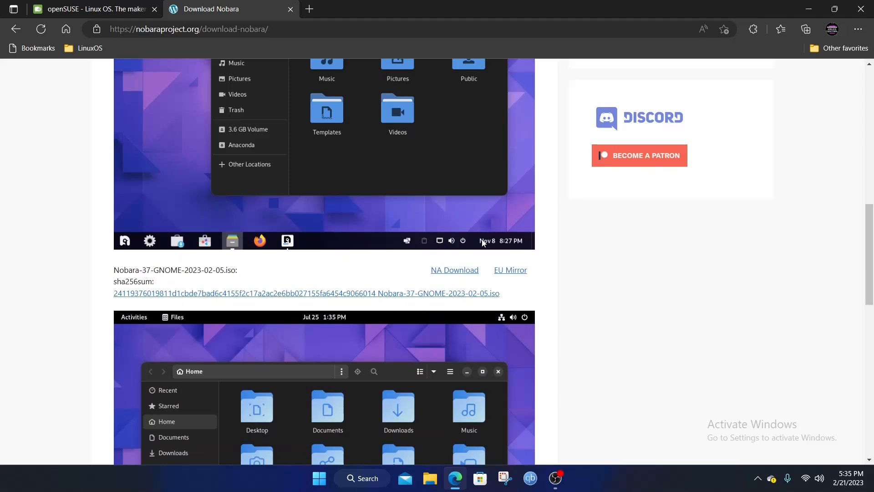
{"action": "scroll", "scroll_direction": "down", "scroll_amount": 3}
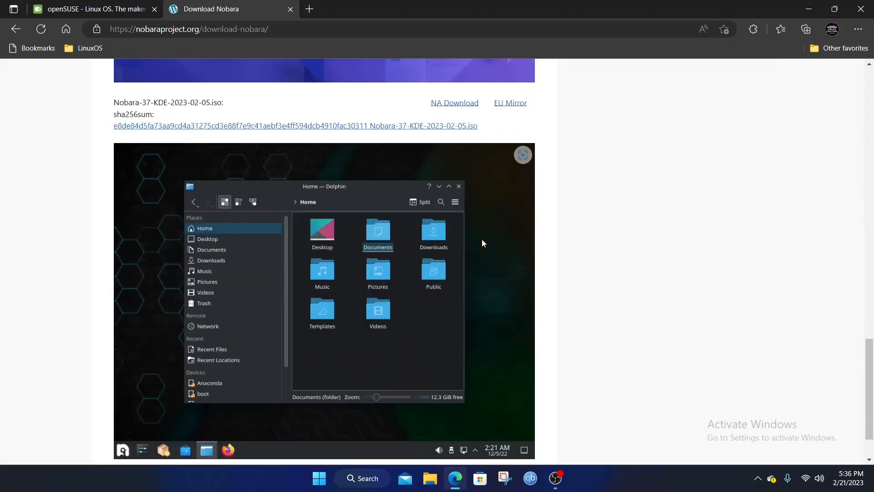
{"action": "scroll", "scroll_direction": "down", "scroll_amount": 3}
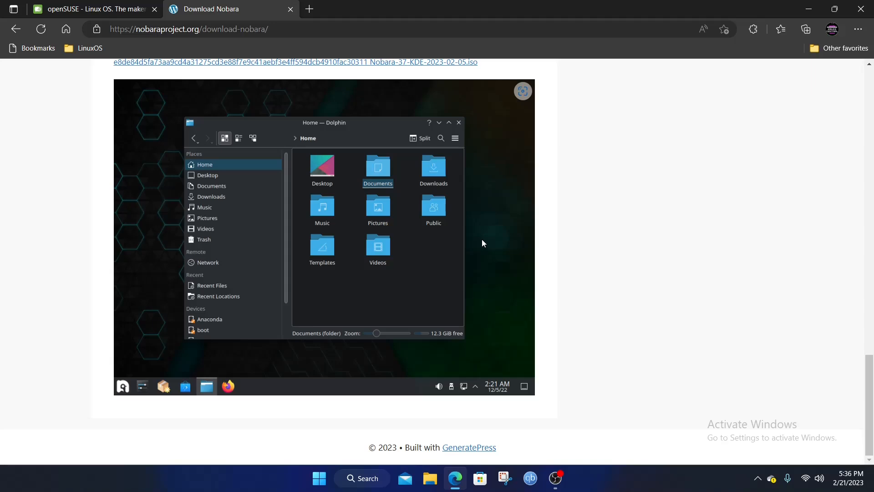
{"action": "scroll", "scroll_direction": "up", "scroll_amount": 3}
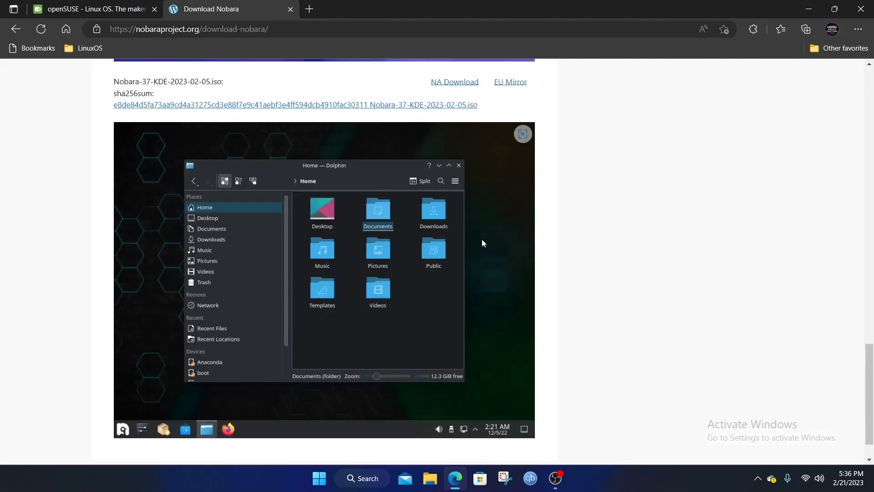
{"action": "scroll", "scroll_direction": "up", "scroll_amount": 3}
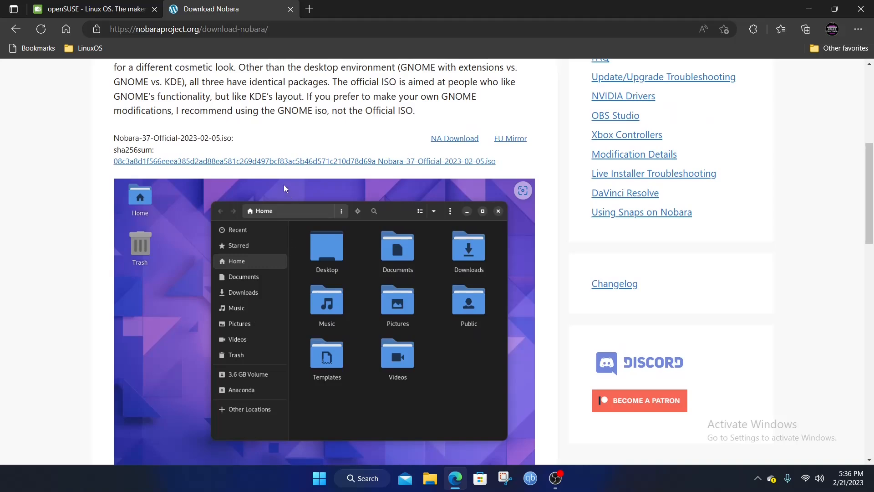
{"action": "mouse_move", "coordinate": [455, 138]}
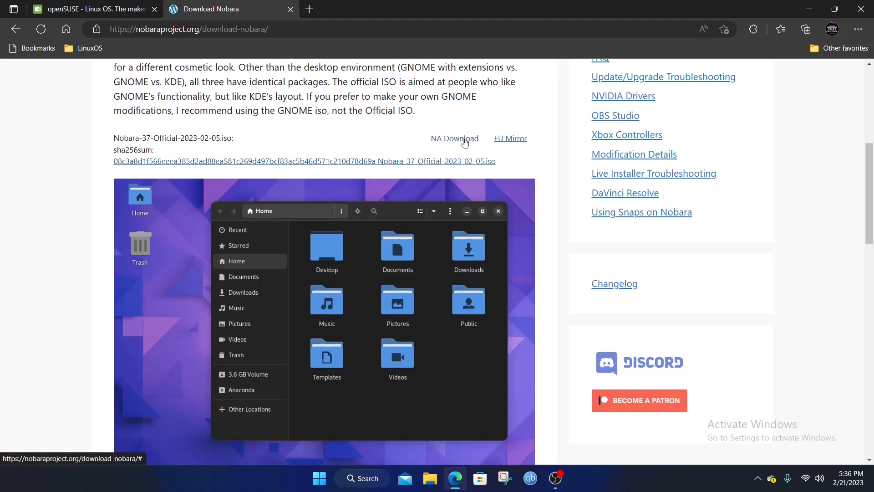
Step: Start the Official ISO download from the North American server, agreeing to the license, and check its progress
{"action": "left_click", "coordinate": [454, 139]}
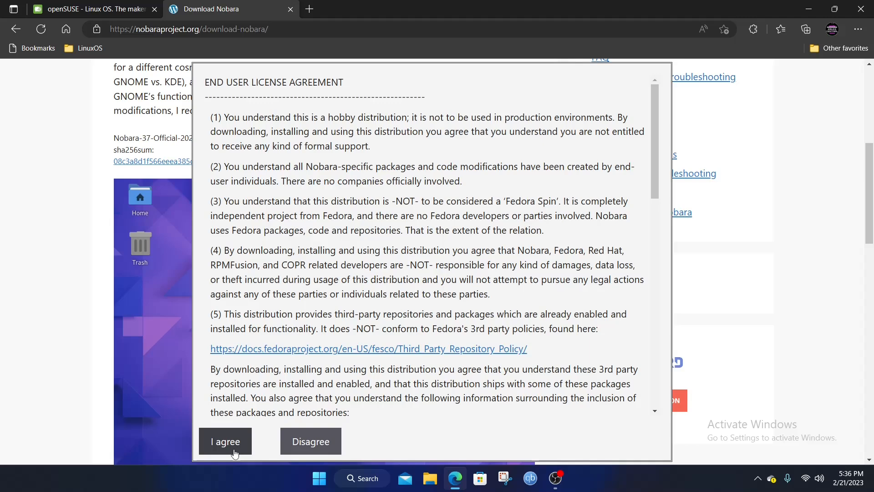
{"action": "left_click", "coordinate": [225, 441]}
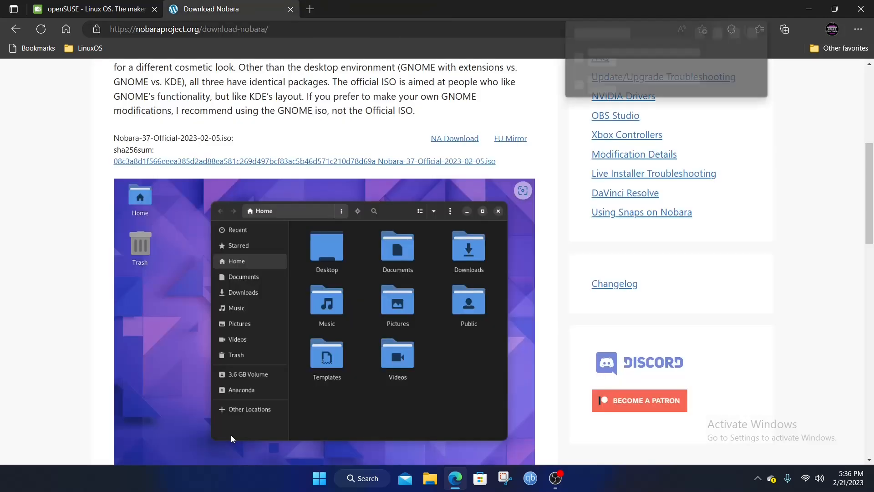
{"action": "left_click", "coordinate": [805, 29]}
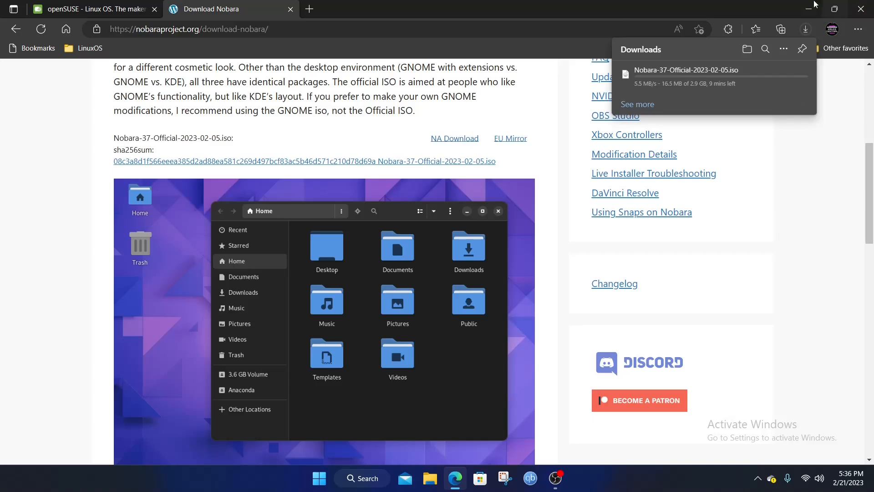
{"action": "scroll", "scroll_direction": "up", "scroll_amount": 3}
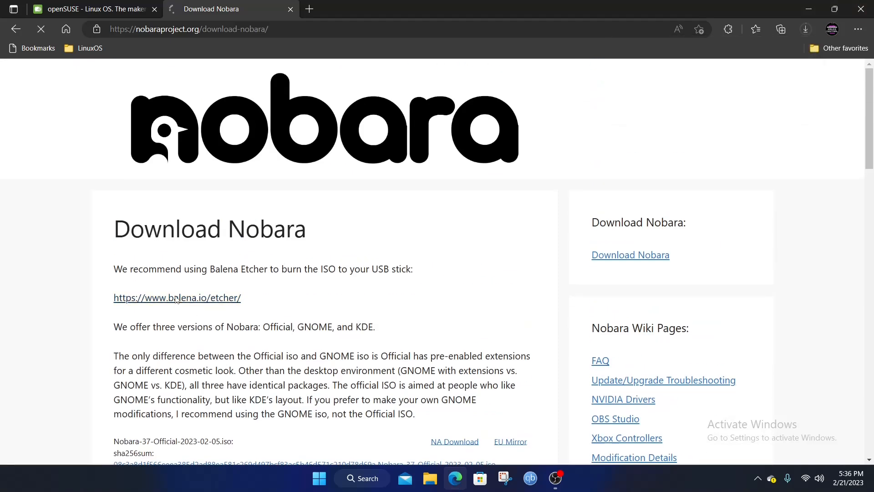
Step: Follow the balena.io/etcher link and jump to the Download Etcher table of OS builds
{"action": "left_click", "coordinate": [176, 297]}
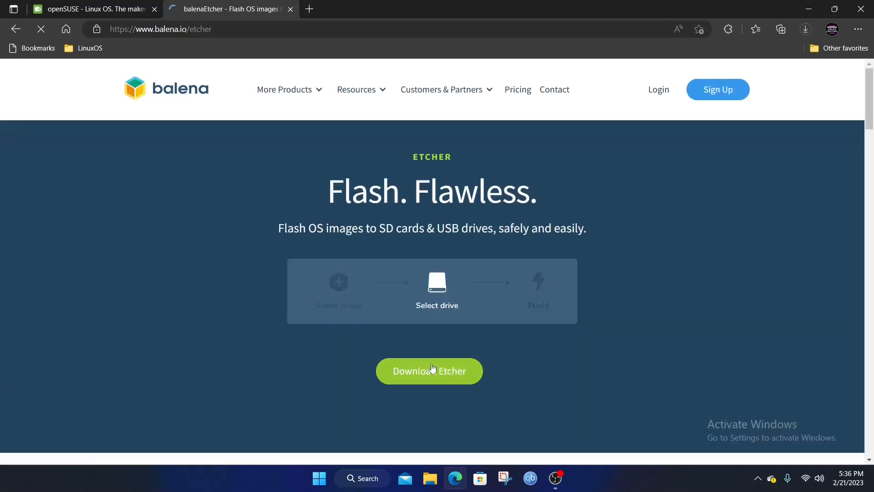
{"action": "left_click", "coordinate": [429, 370]}
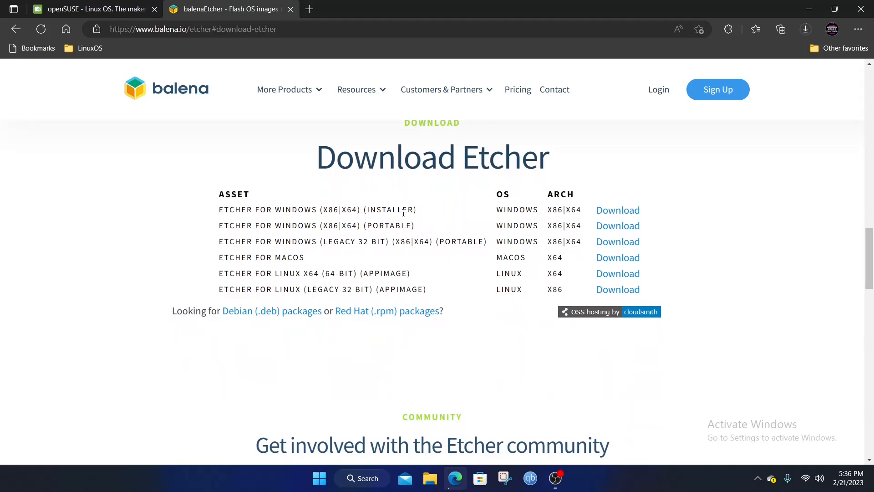
{"action": "mouse_move", "coordinate": [630, 217]}
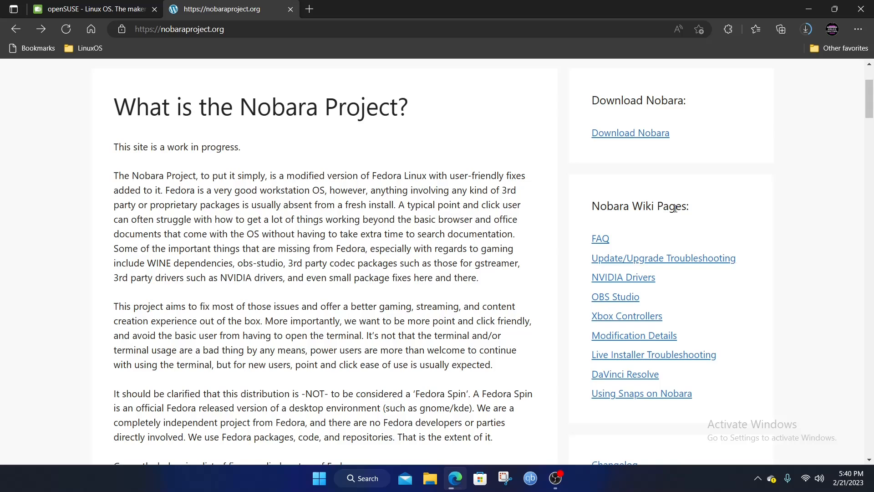
{"action": "mouse_move", "coordinate": [677, 29]}
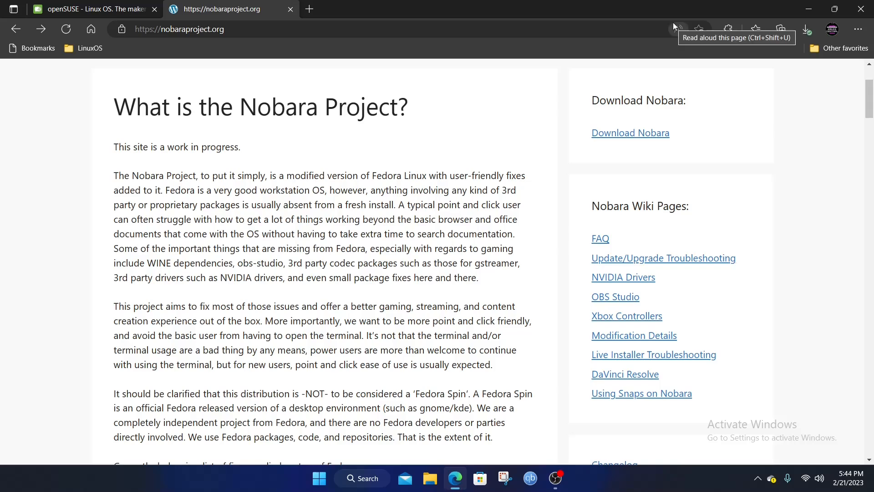
{"action": "mouse_move", "coordinate": [864, 10]}
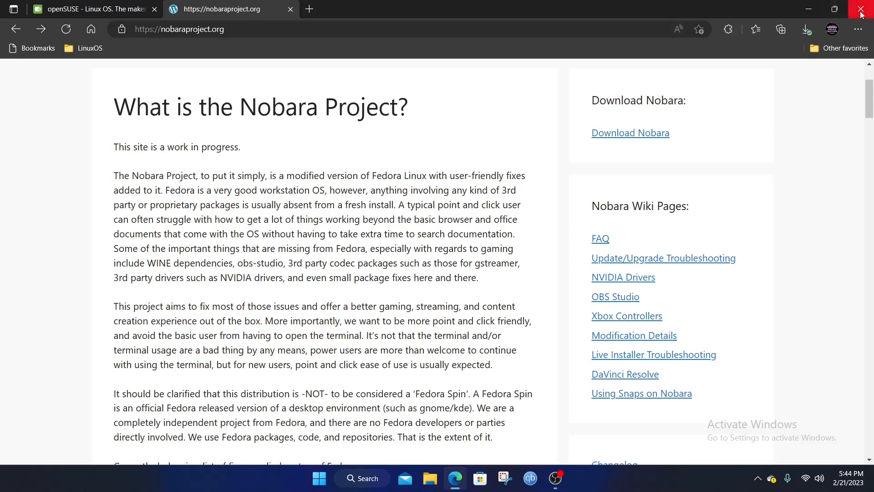
Step: Close the Edge window, leaving the Windows 11 desktop
{"action": "left_click", "coordinate": [864, 9]}
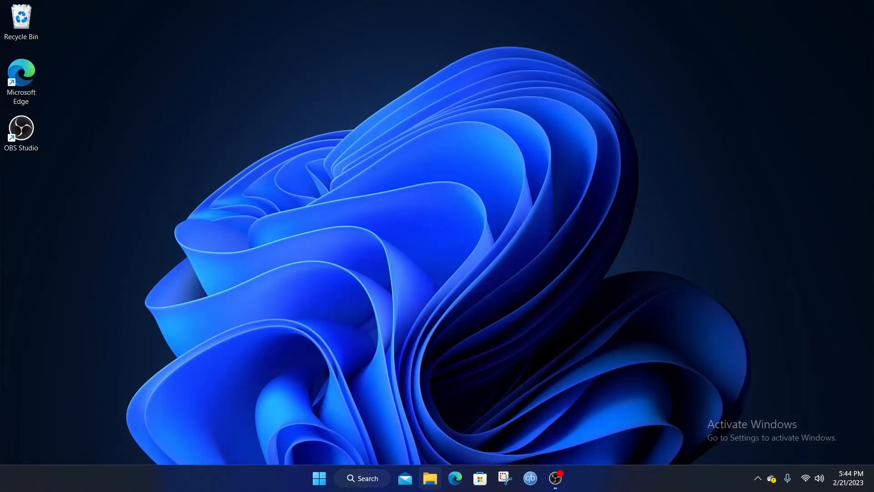
Step: Run balenaEtcher-Setup-1.14.3 from Downloads, accept the Apache license, and launch balenaEtcher
{"action": "left_click", "coordinate": [429, 478]}
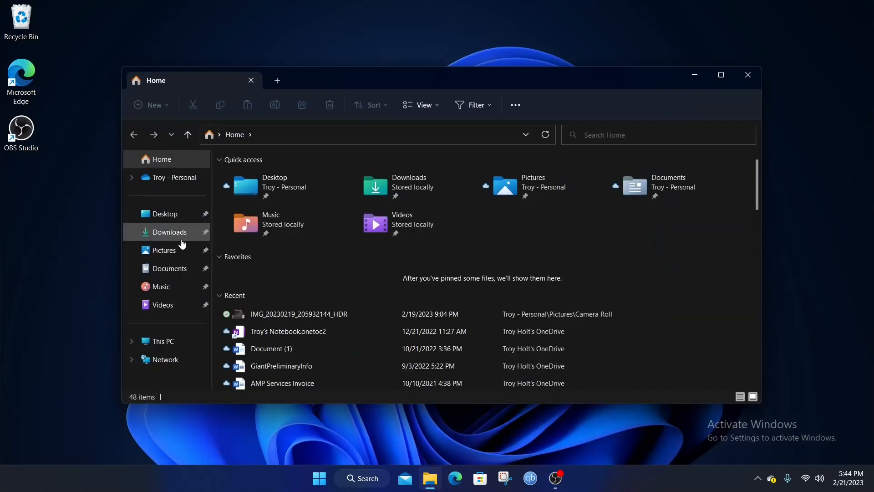
{"action": "left_click", "coordinate": [170, 232]}
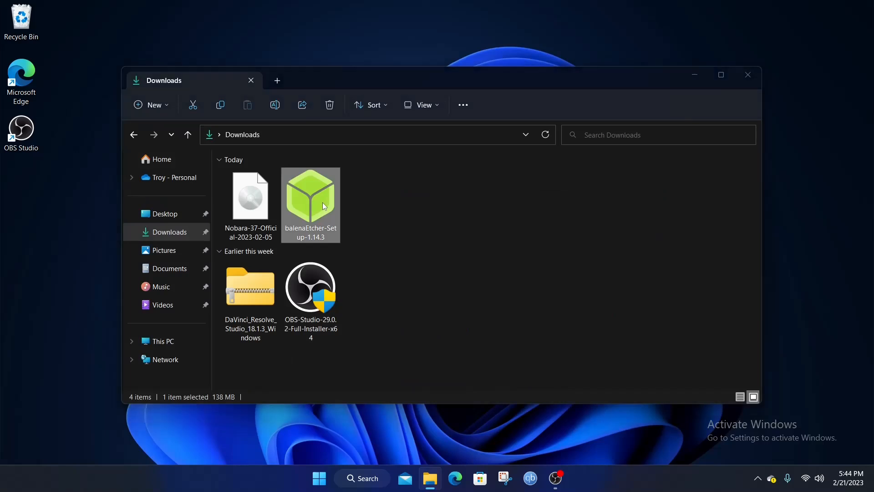
{"action": "double_click", "coordinate": [310, 200]}
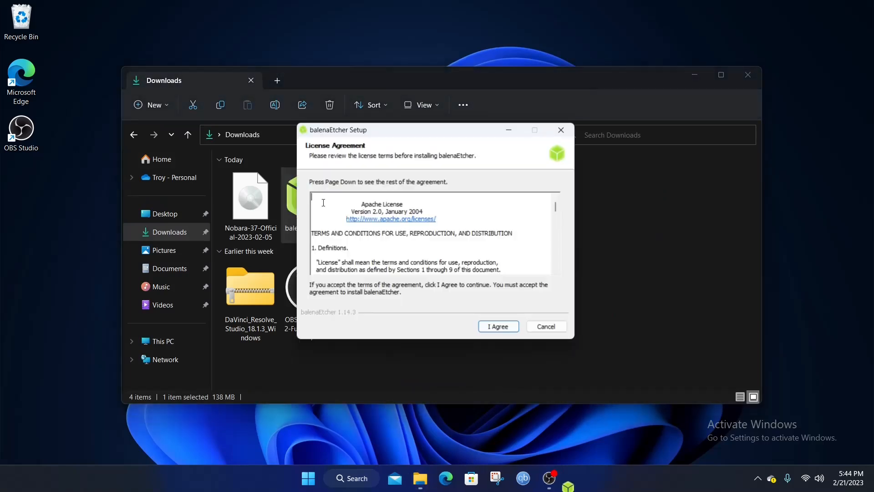
{"action": "left_click", "coordinate": [497, 326]}
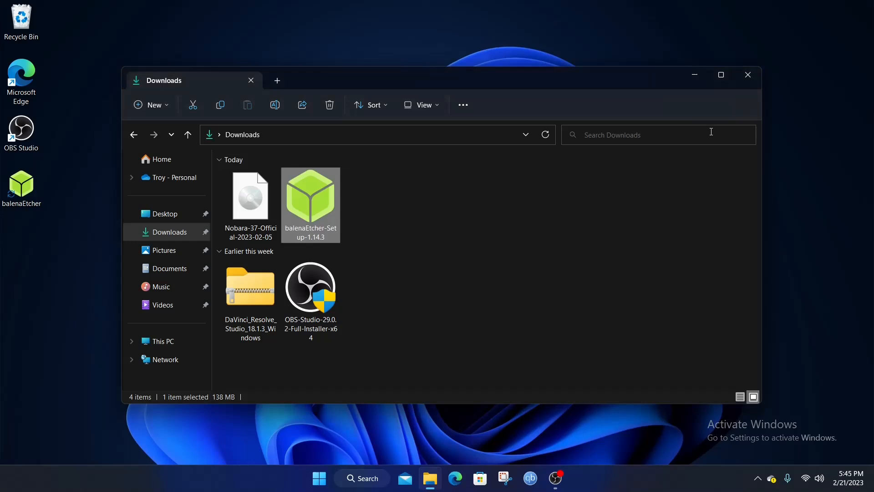
{"action": "double_click", "coordinate": [309, 198]}
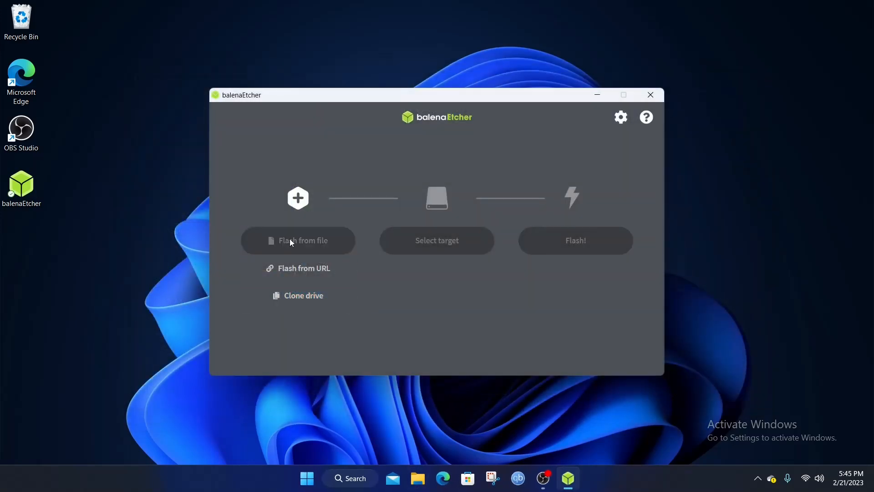
Step: Load the Nobara 37 Official ISO from Downloads as the flash source
{"action": "left_click", "coordinate": [298, 241]}
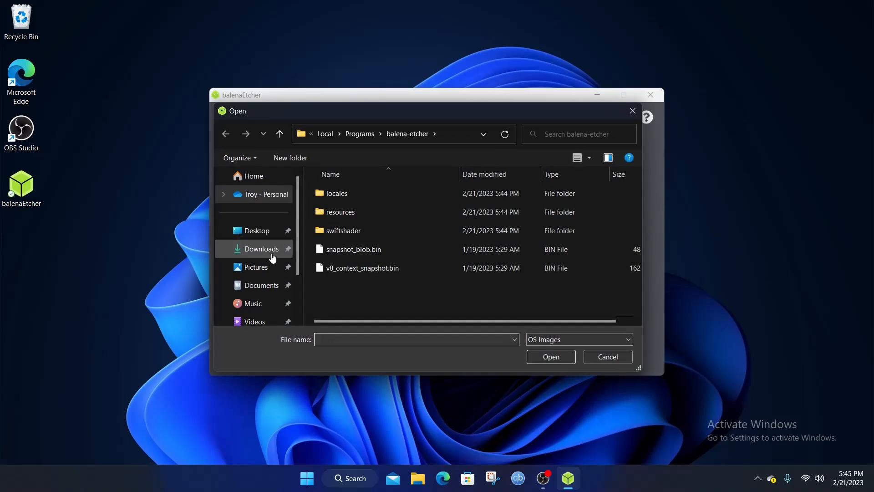
{"action": "left_click", "coordinate": [260, 249]}
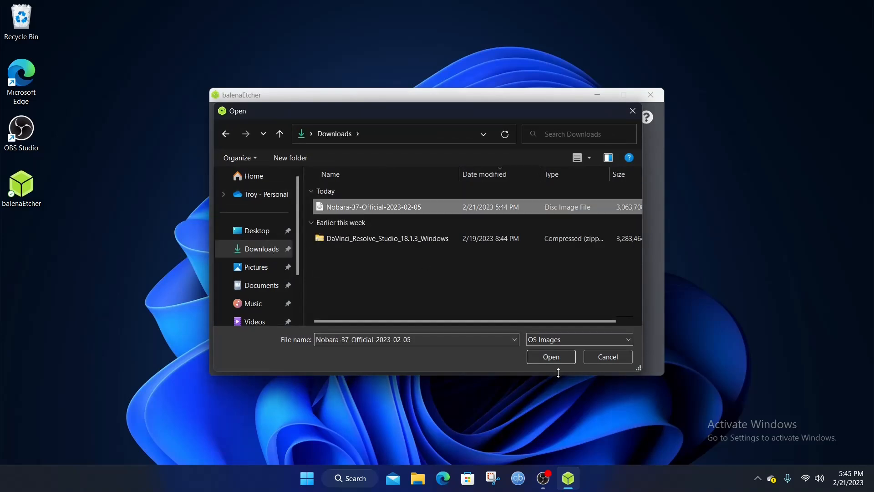
{"action": "left_click", "coordinate": [550, 357]}
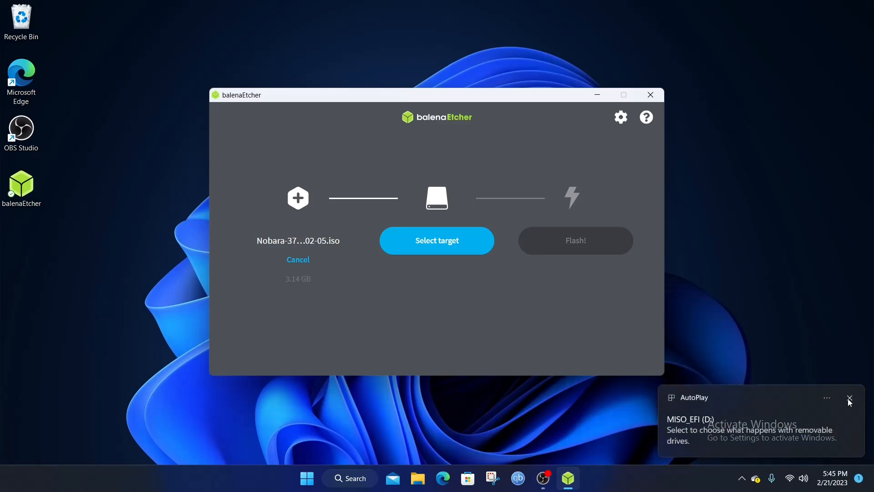
Step: Select the Lexar USB Flash Drive as target and start flashing
{"action": "left_click", "coordinate": [849, 398]}
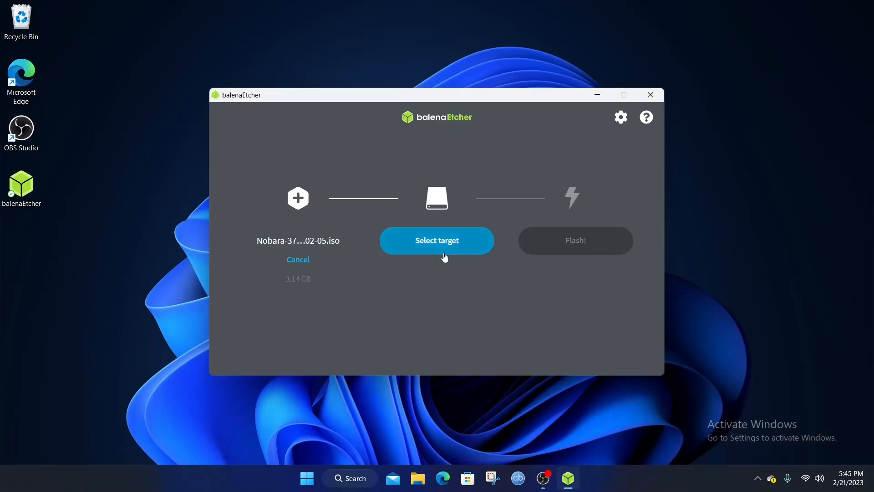
{"action": "left_click", "coordinate": [436, 241]}
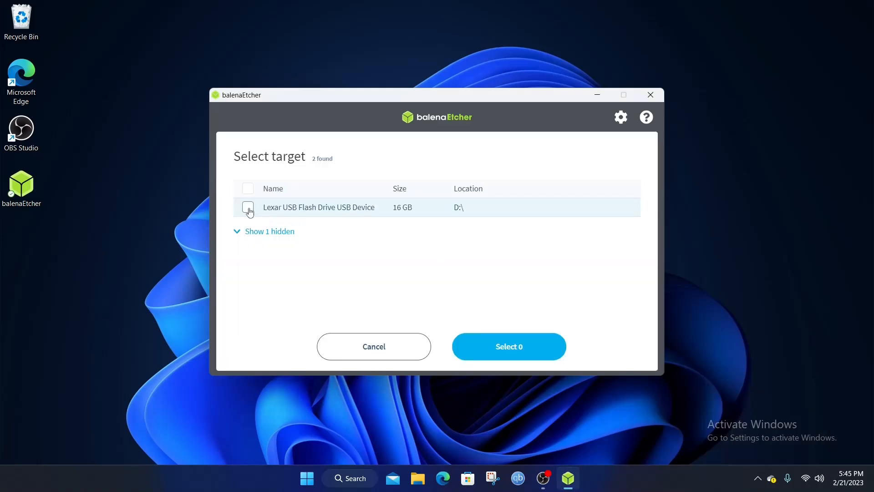
{"action": "left_click", "coordinate": [248, 207]}
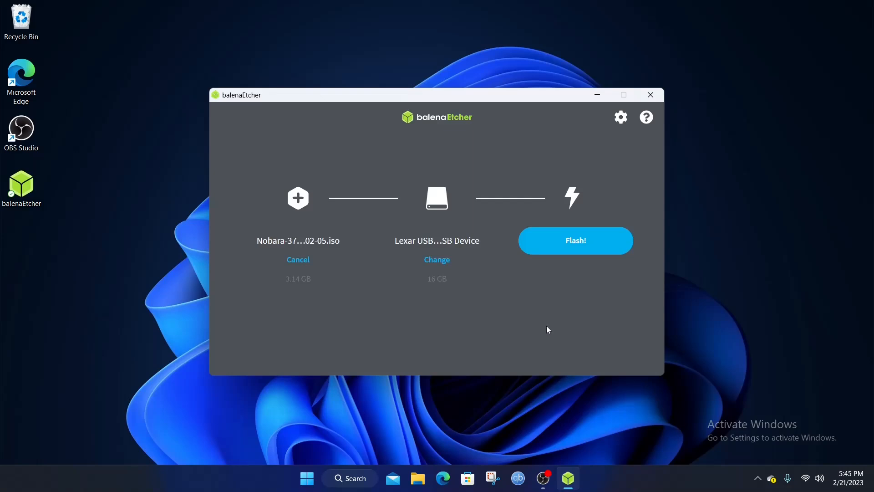
{"action": "left_click", "coordinate": [575, 240]}
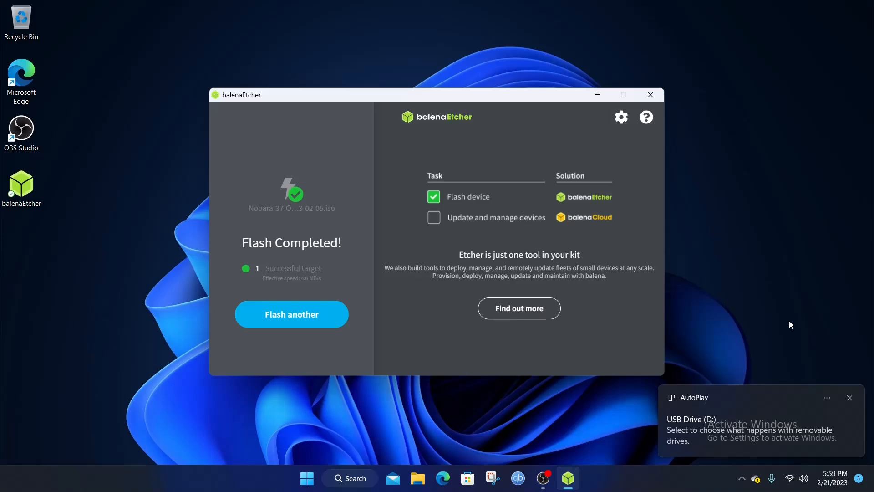
Step: Dismiss the two USB drive notifications and the Flash Completed toast after flashing finishes
{"action": "left_click", "coordinate": [849, 398]}
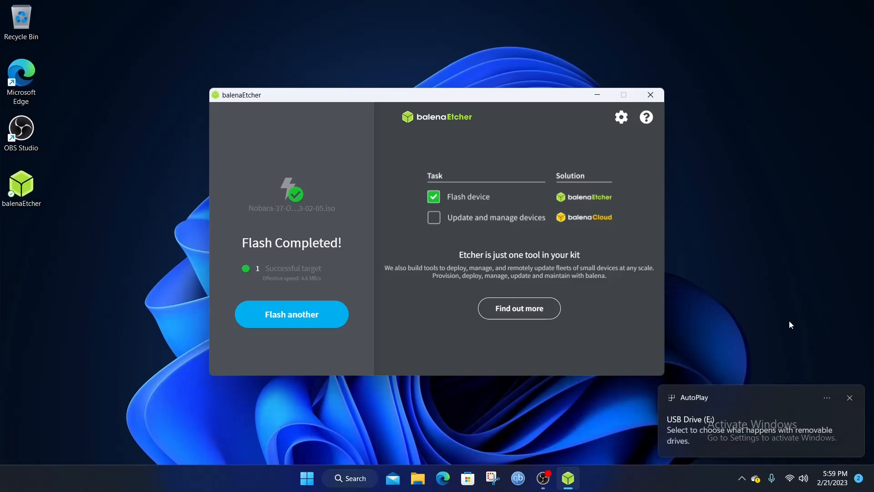
{"action": "left_click", "coordinate": [849, 397]}
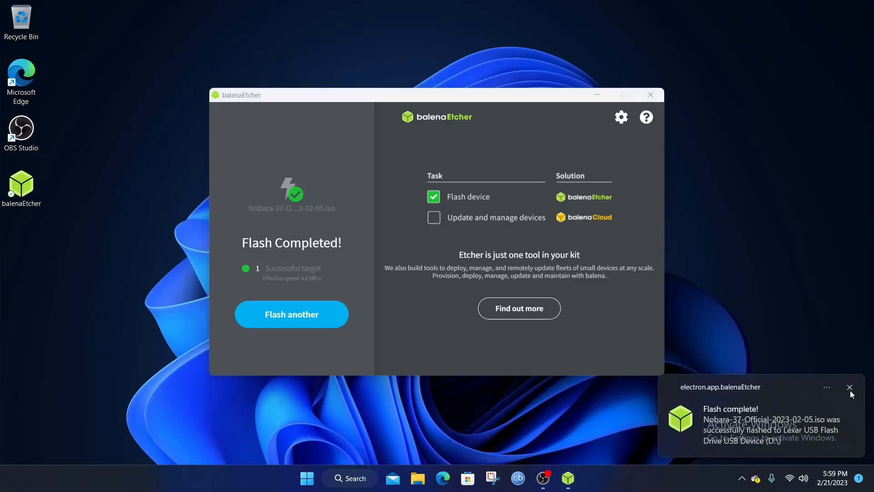
{"action": "left_click", "coordinate": [850, 387]}
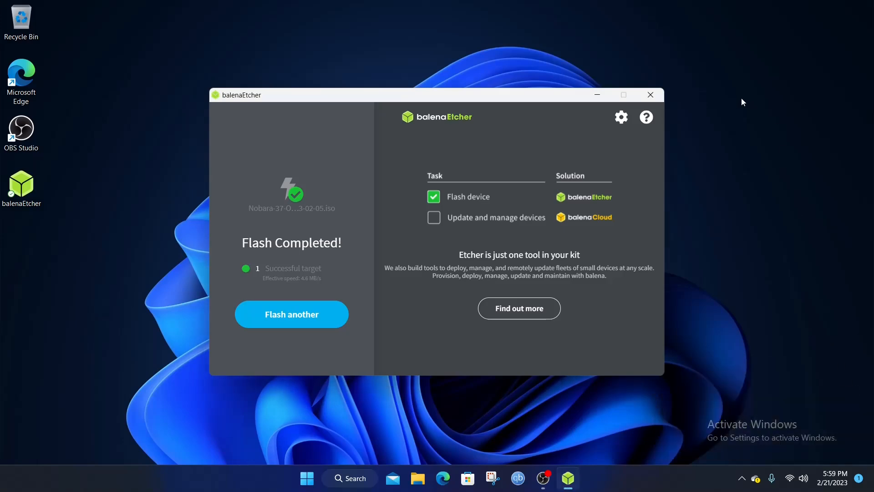
{"action": "left_click", "coordinate": [649, 95]}
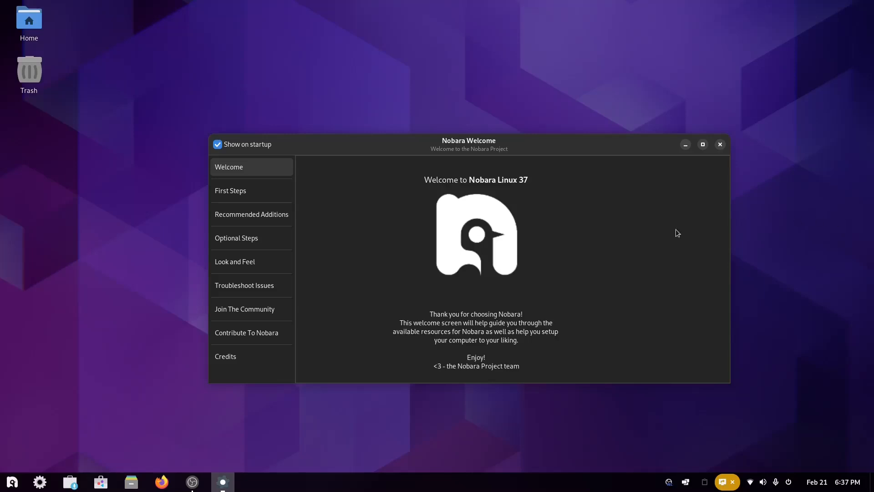
Step: Launch System Monitor via an app-menu search for 'syste', then launch a terminal window
{"action": "left_click", "coordinate": [10, 481]}
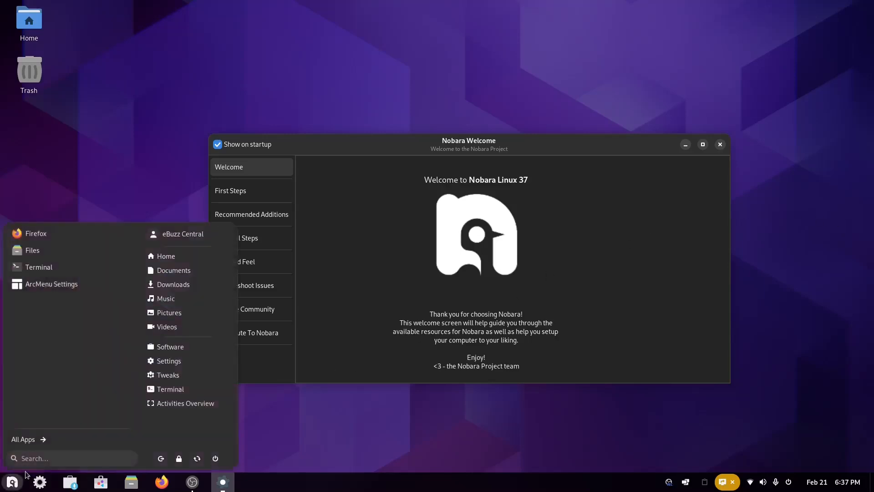
{"action": "type", "text": "syste"}
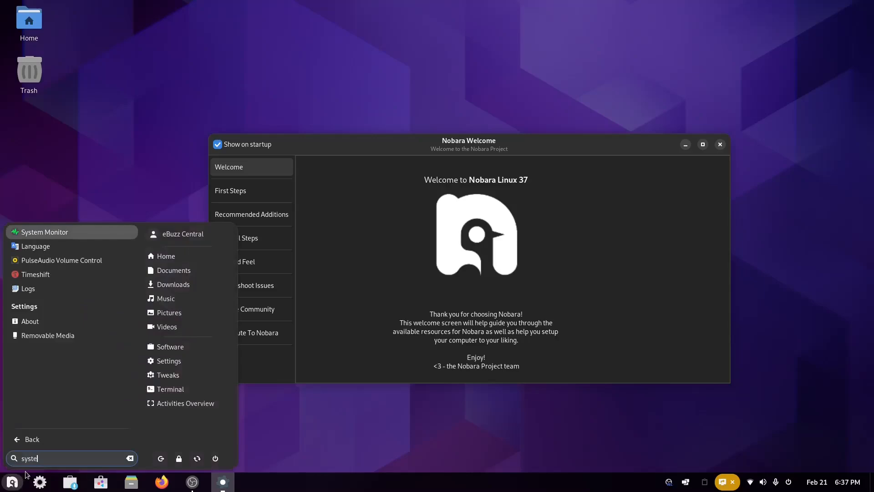
{"action": "left_click", "coordinate": [65, 233]}
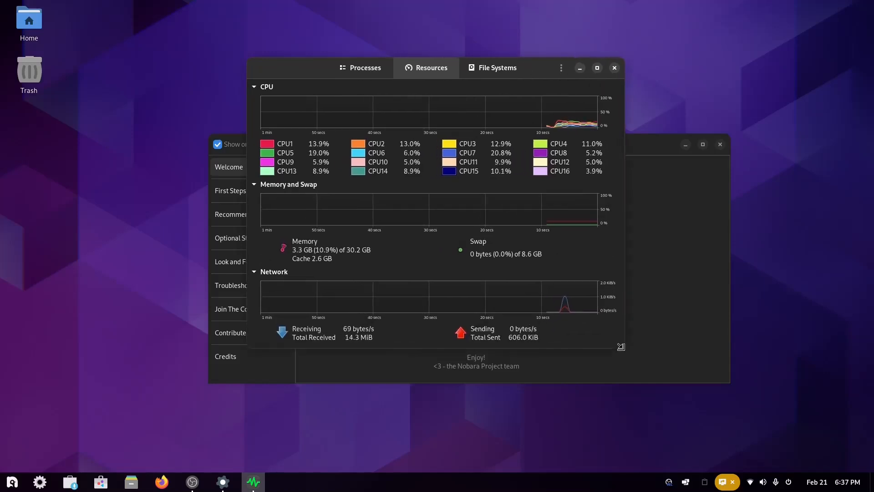
{"action": "left_click", "coordinate": [12, 482]}
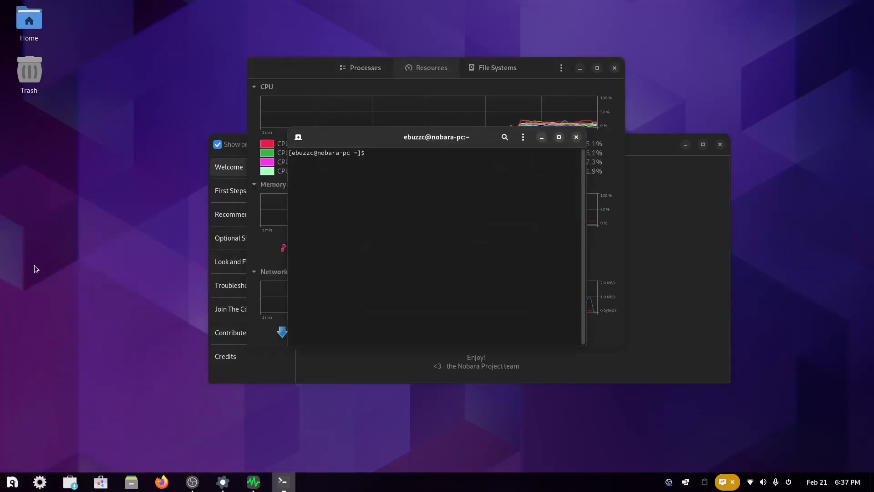
Step: Run top to list running processes and their usage, then close the terminal and confirm
{"action": "type", "text": "top"}
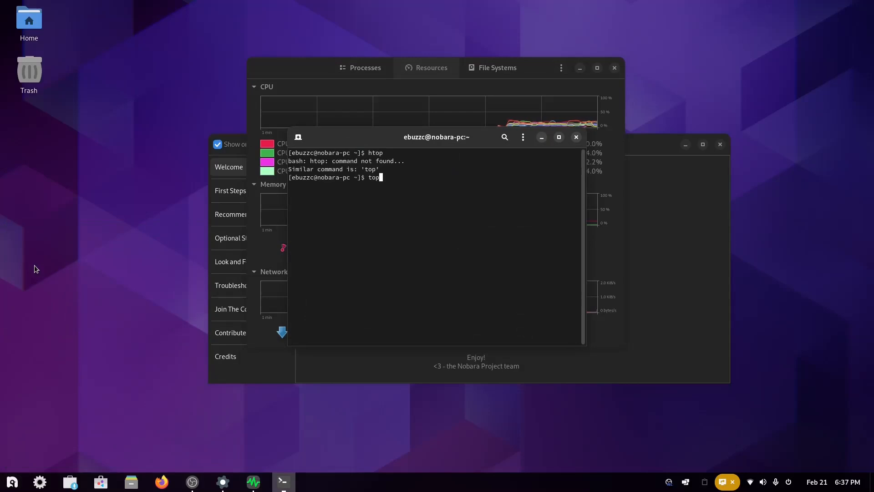
{"action": "key", "text": "Return"}
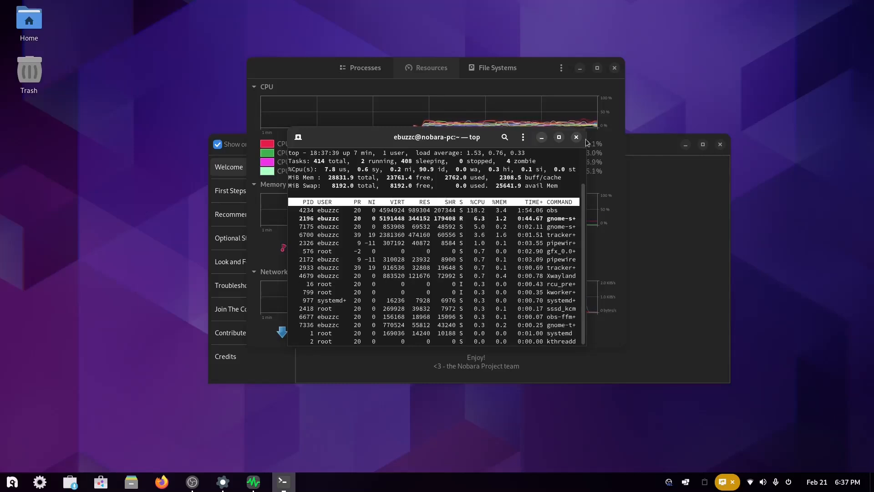
{"action": "left_click", "coordinate": [577, 138]}
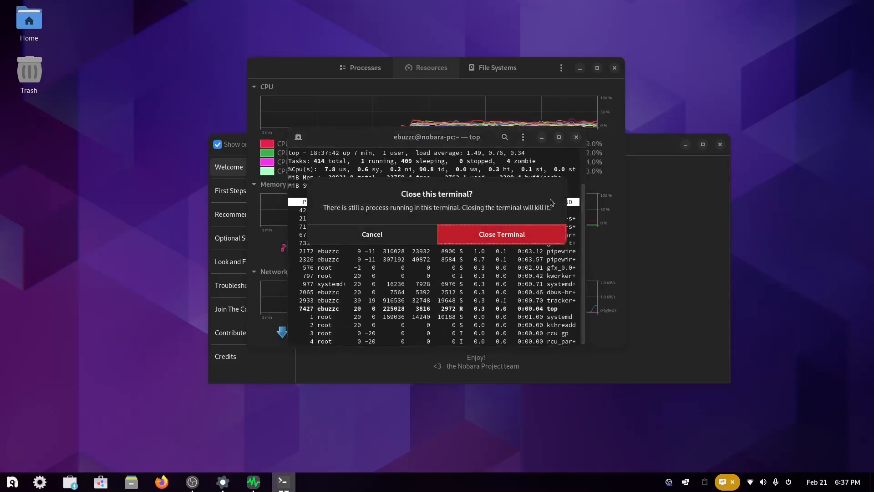
{"action": "left_click", "coordinate": [501, 234]}
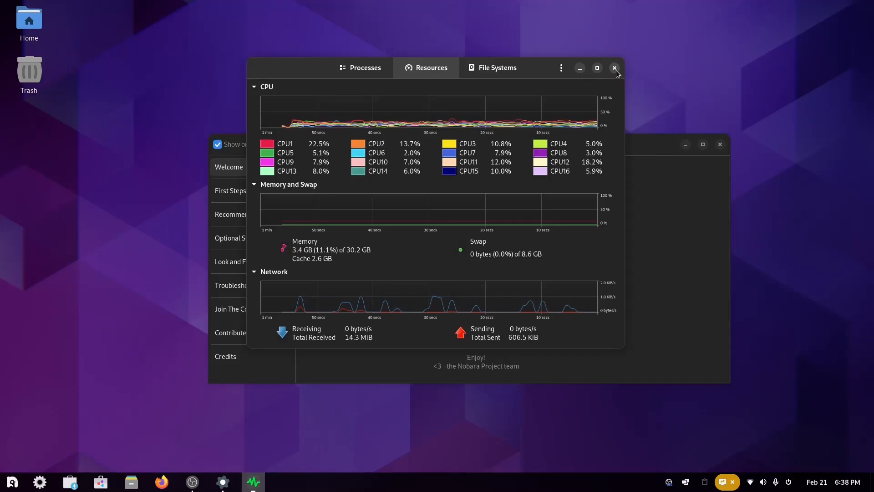
Step: Close the System Monitor window, leaving Nobara Welcome on its Nobara Linux 37 page
{"action": "left_click", "coordinate": [614, 68]}
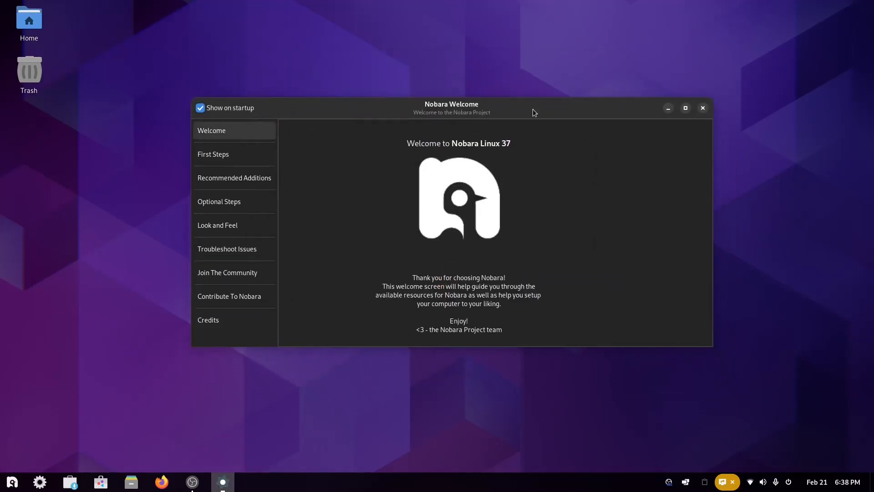
{"action": "mouse_move", "coordinate": [382, 199]}
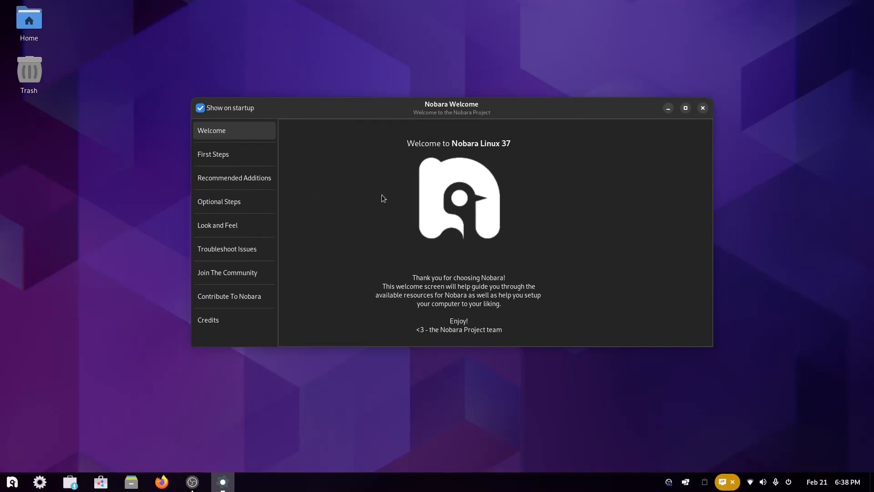
{"action": "mouse_move", "coordinate": [249, 276]}
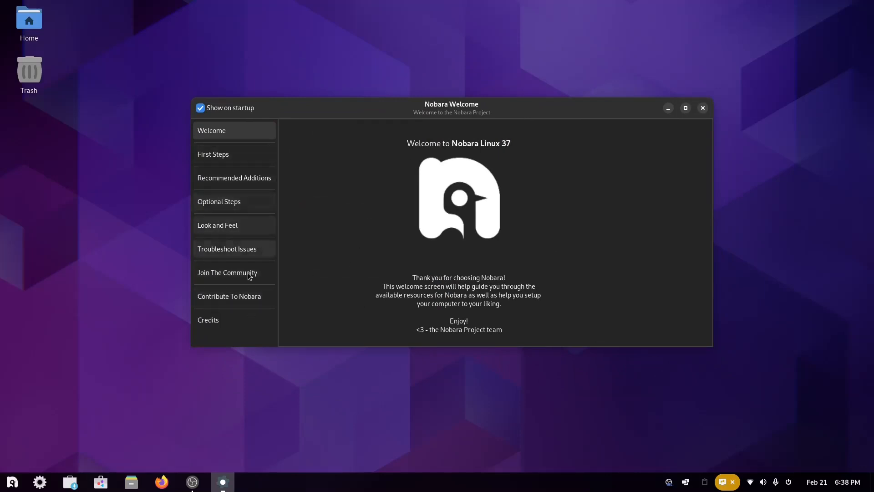
{"action": "mouse_move", "coordinate": [416, 267]}
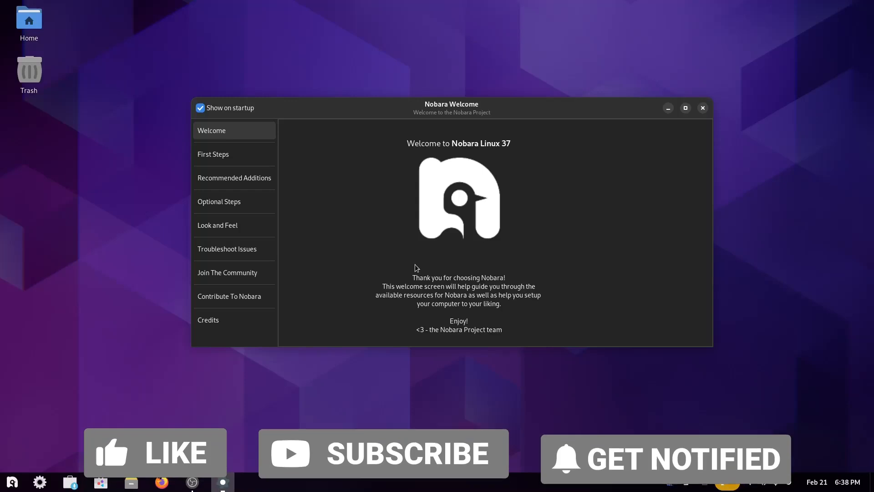
{"action": "left_click", "coordinate": [154, 453]}
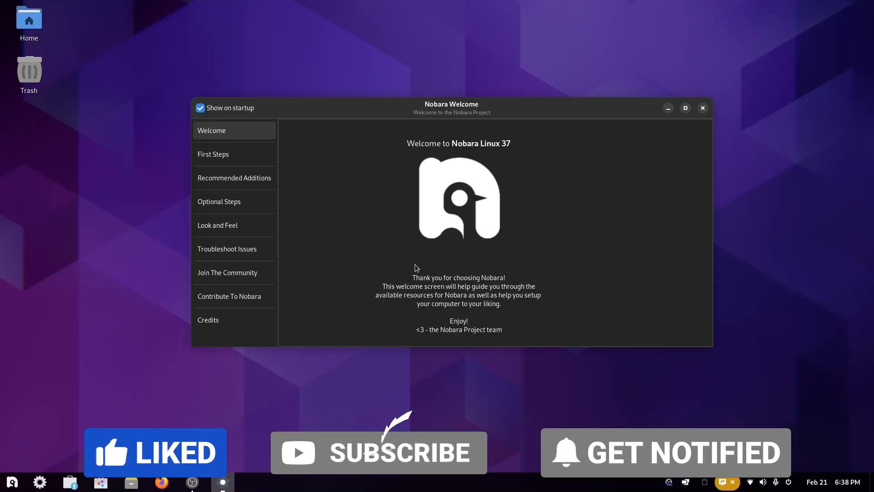